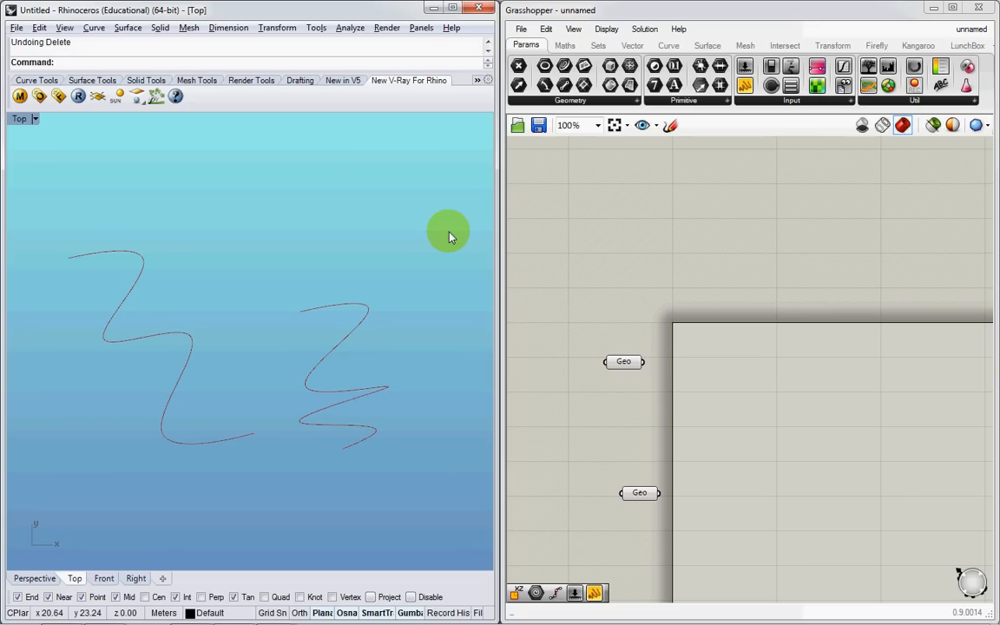
mouse_move(216, 278)
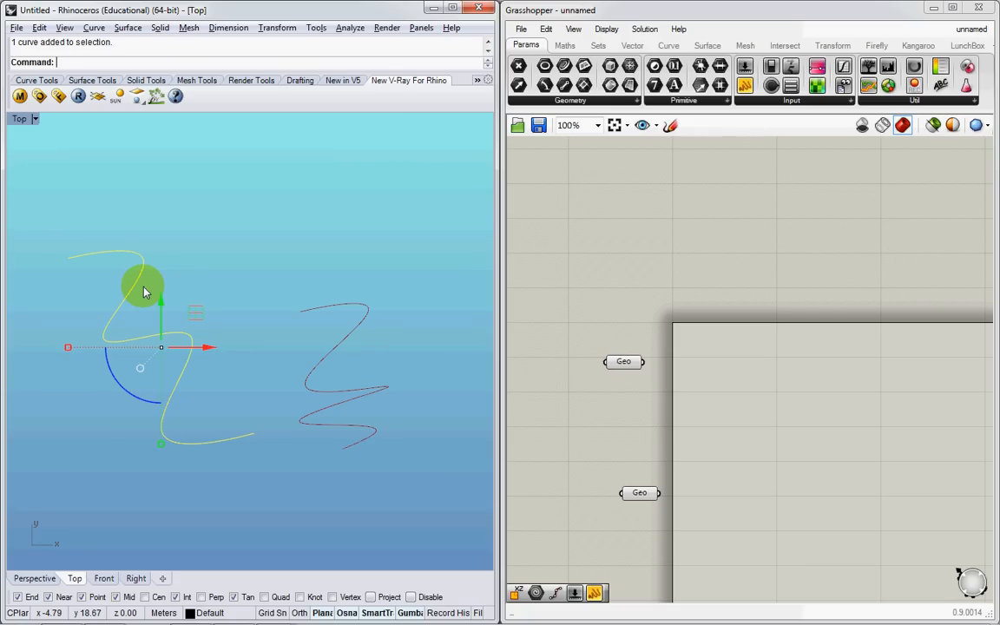
Zoom in on the left zigzag curve in the Top viewport
drag(145, 291, 189, 335)
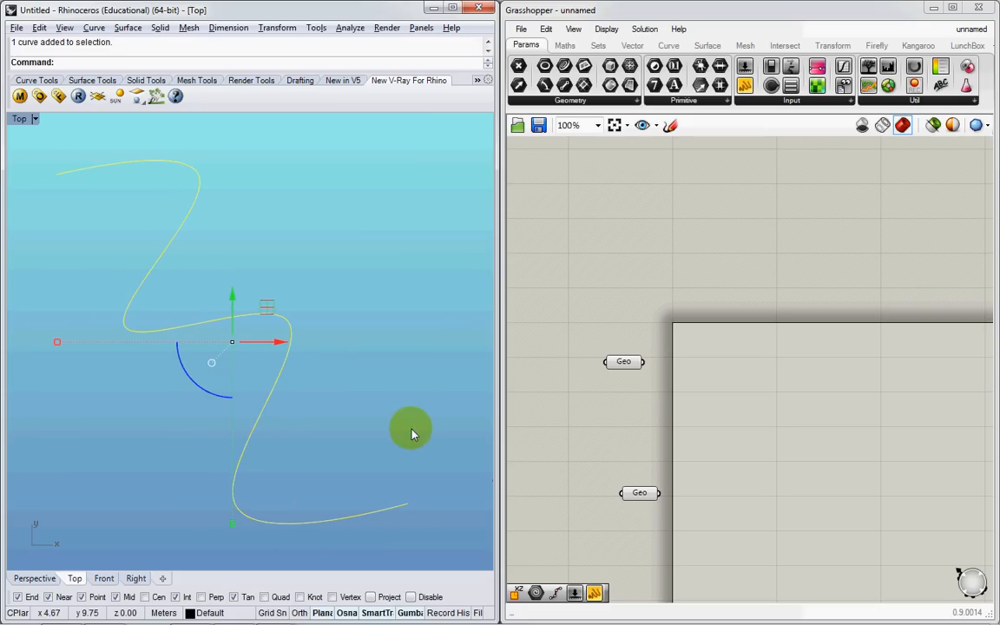
mouse_move(621, 379)
text(div)
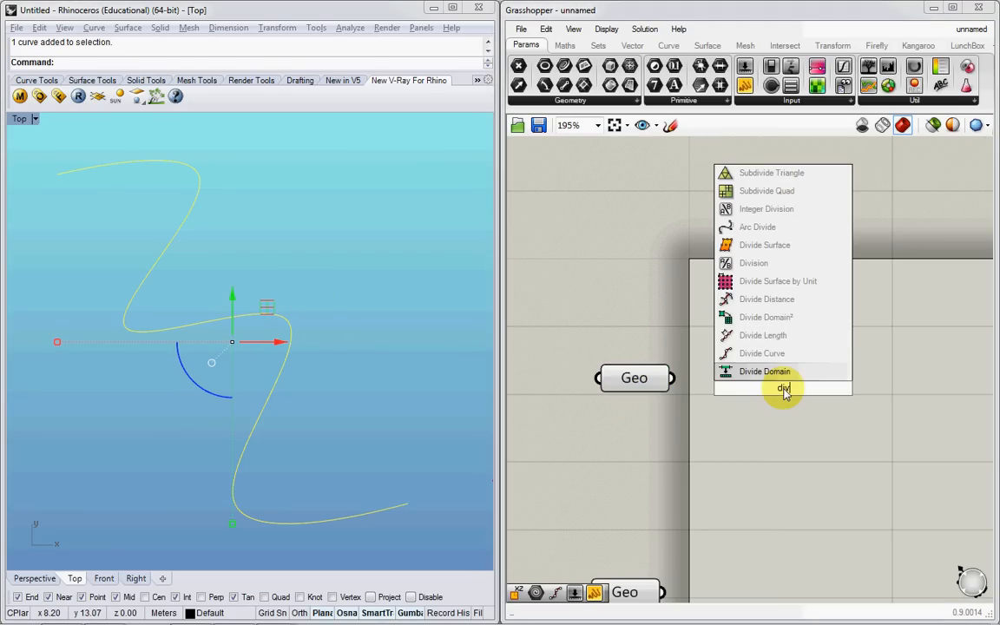
Divide the referenced curve into 42 points and draw radius-1.6 circles at each, outputting to Geo
click(783, 388)
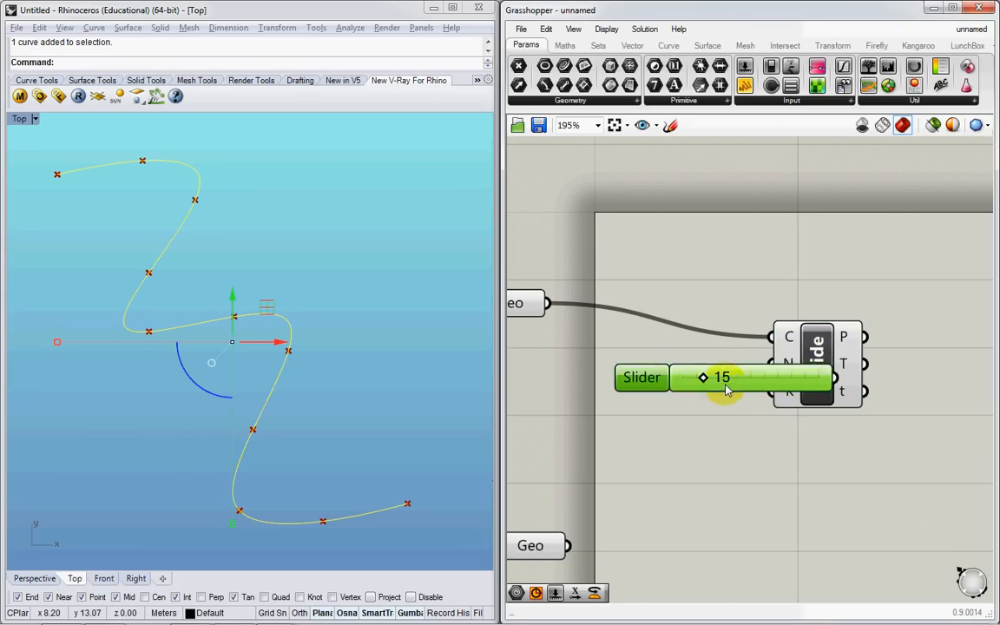
drag(703, 377, 592, 377)
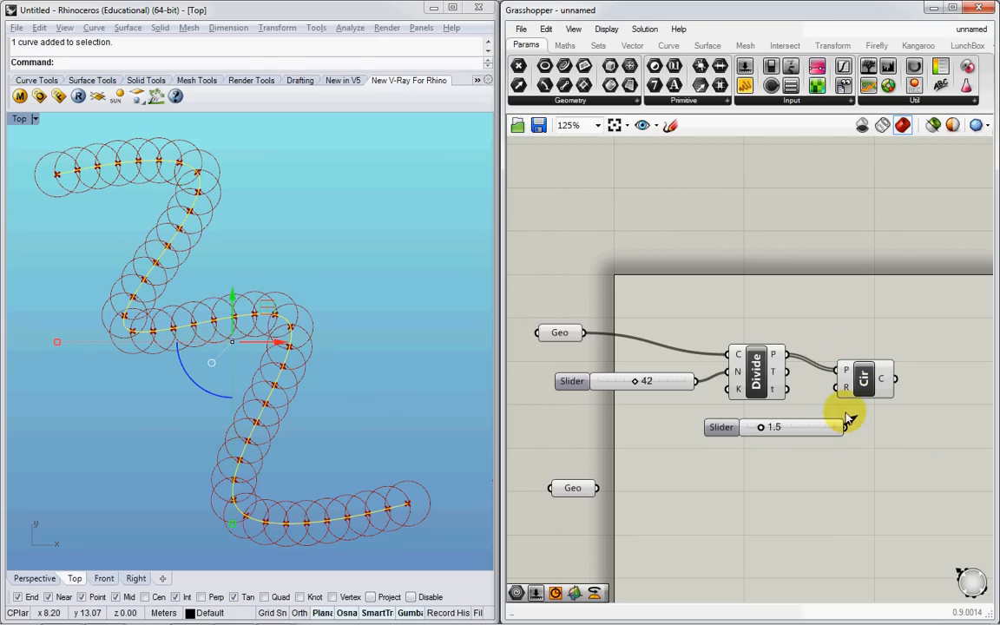
drag(755, 426, 767, 426)
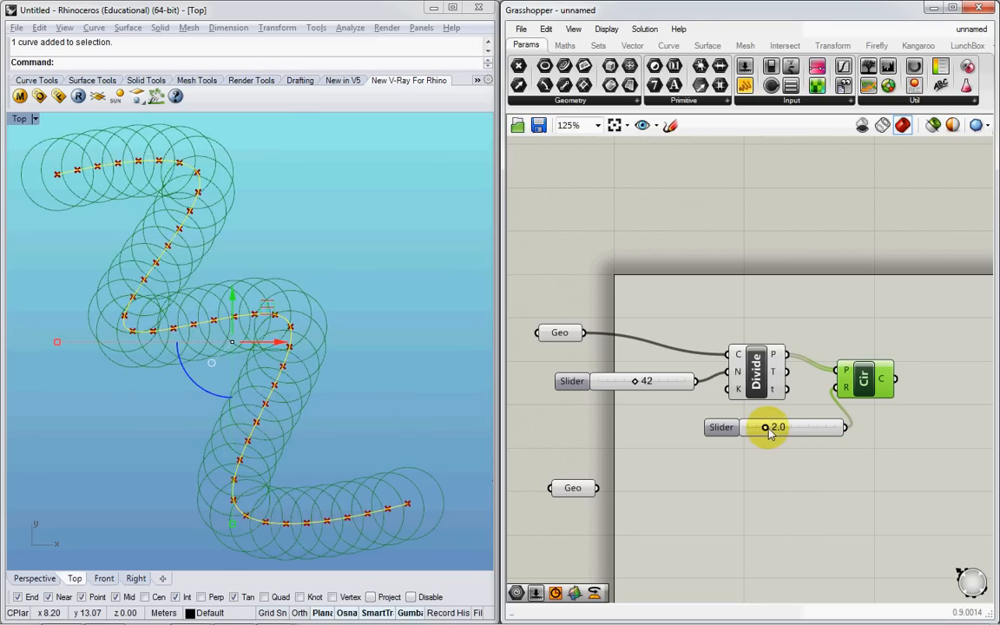
drag(778, 426, 768, 426)
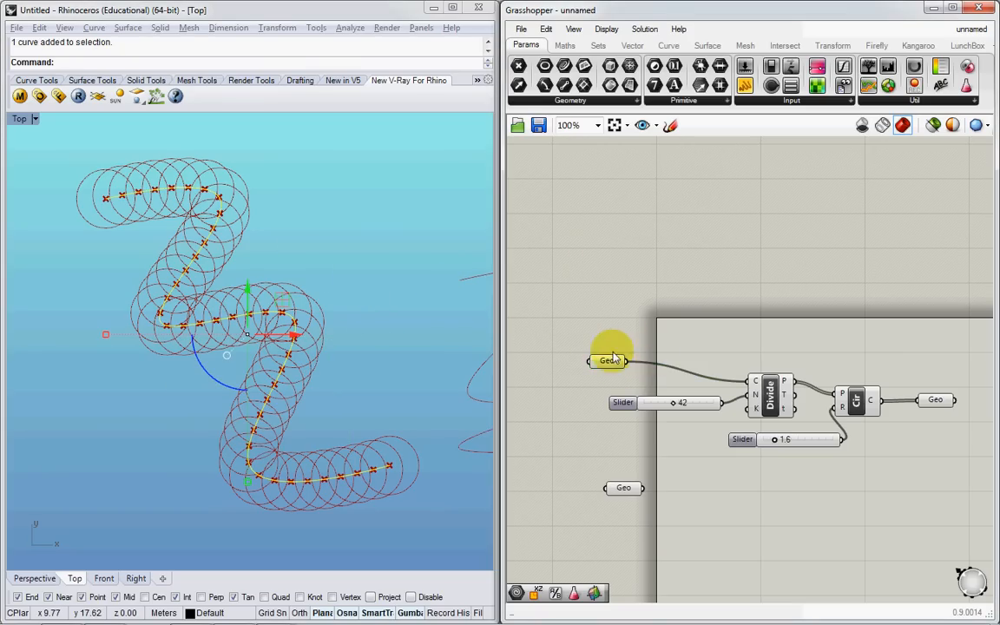
drag(612, 358, 596, 358)
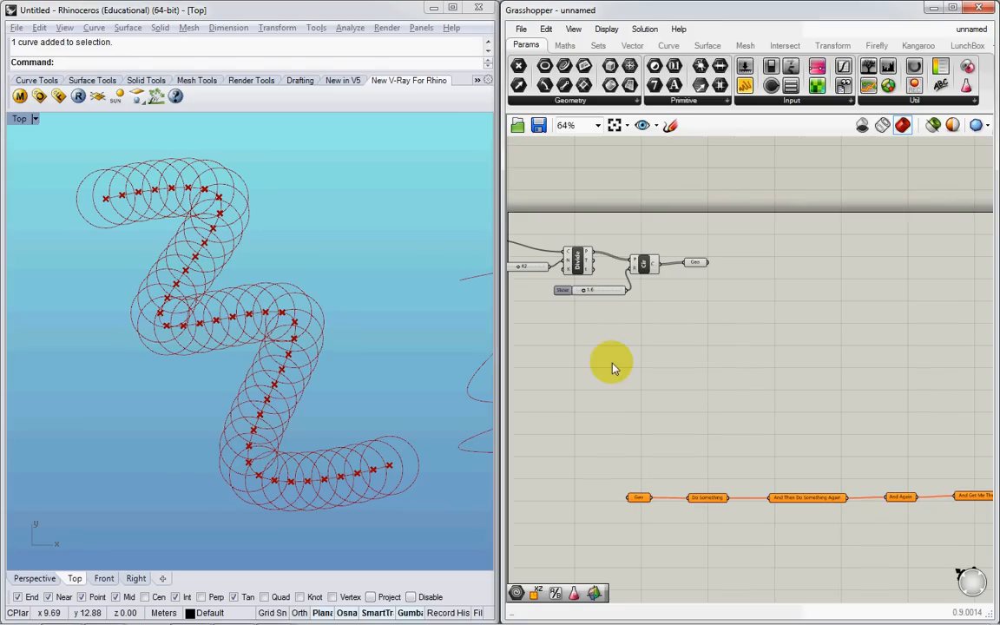
click(174, 334)
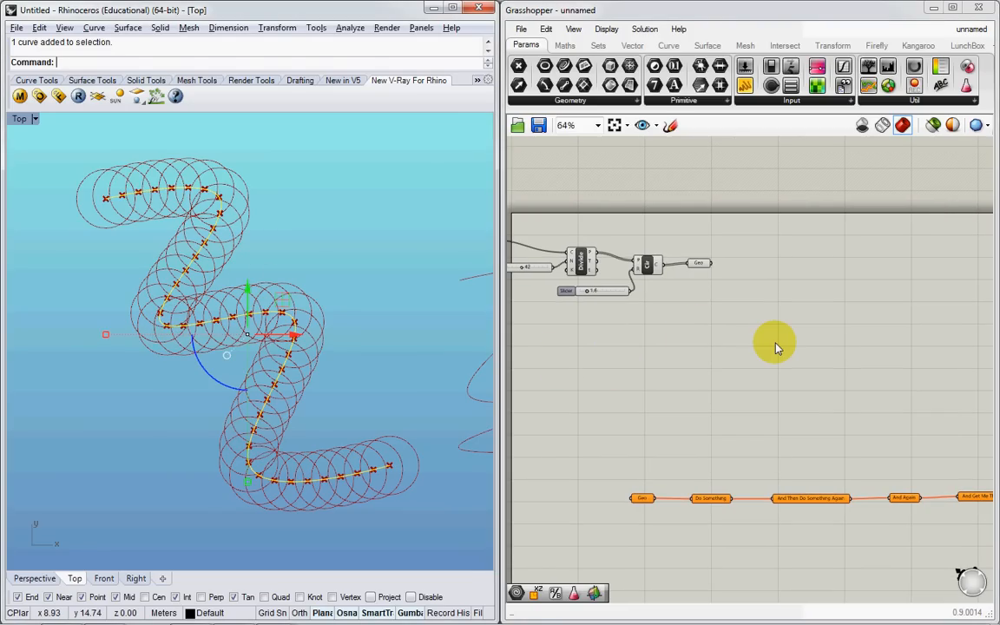
mouse_move(735, 480)
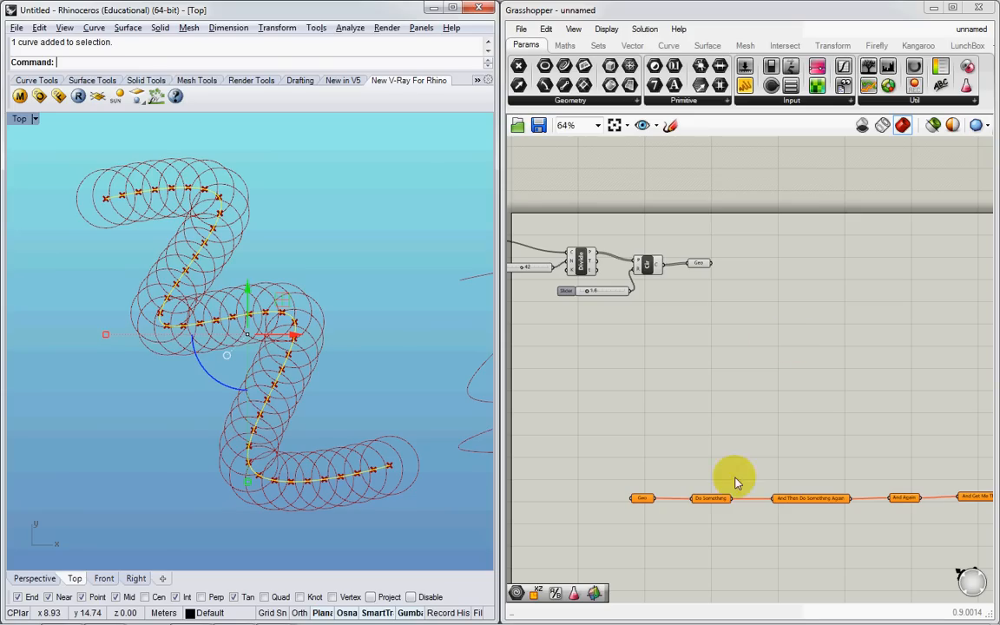
mouse_move(581, 391)
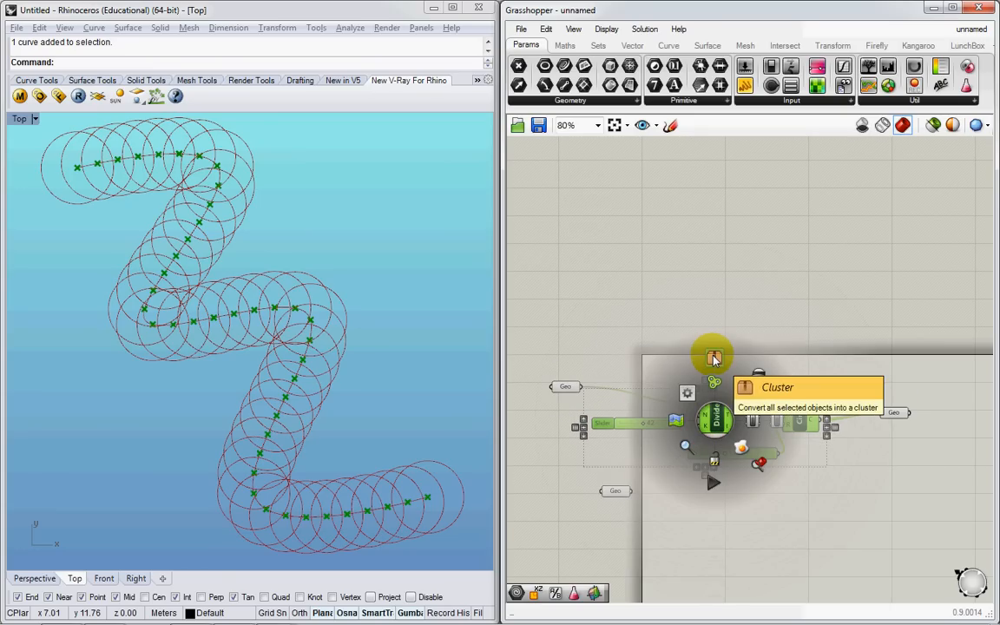
Pack the division and circle network into a cluster named CirclesAlongLine and open it for editing
click(713, 359)
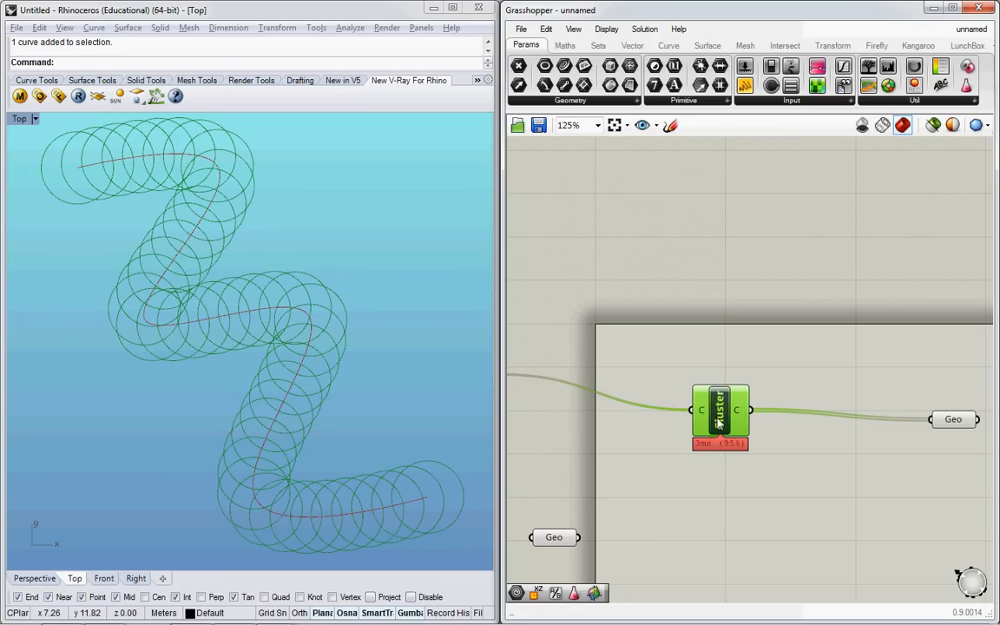
right_click(718, 415)
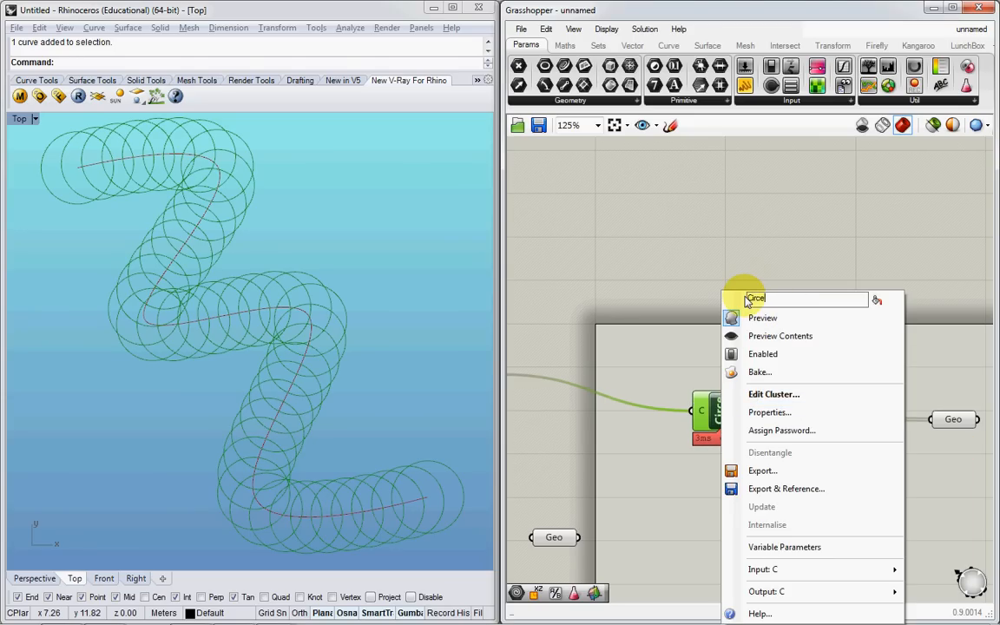
text(CirclesAlongLine)
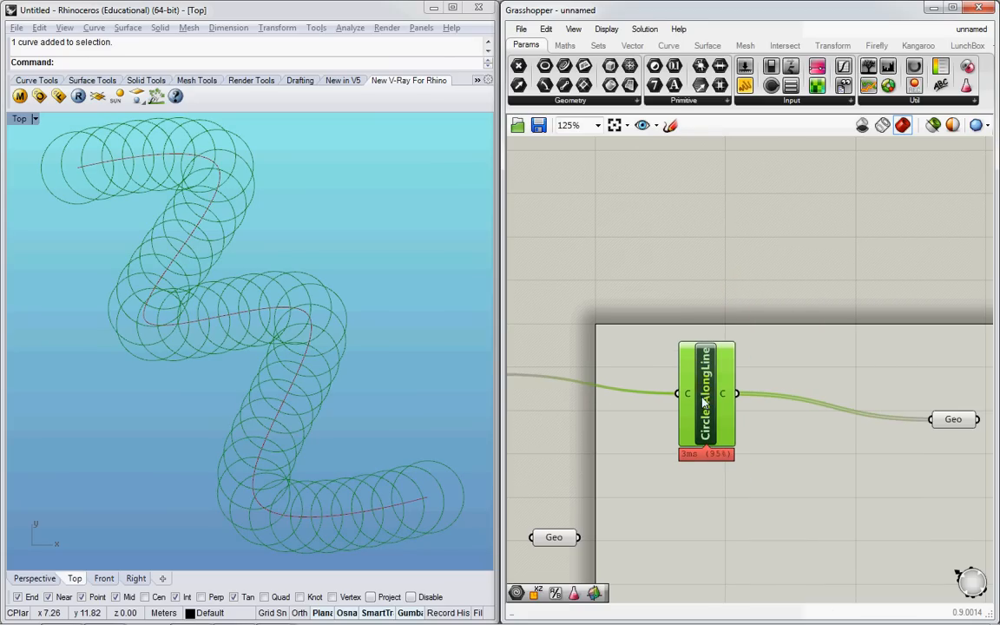
double_click(705, 395)
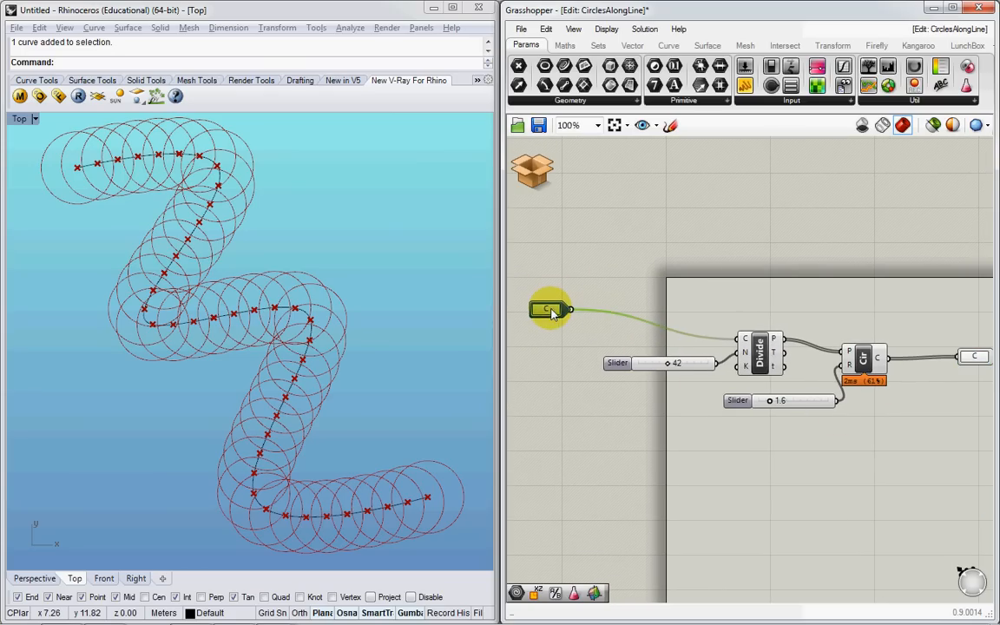
Set the cluster's divisions to 22 and circle radius to 4.3, then save and close it
click(757, 358)
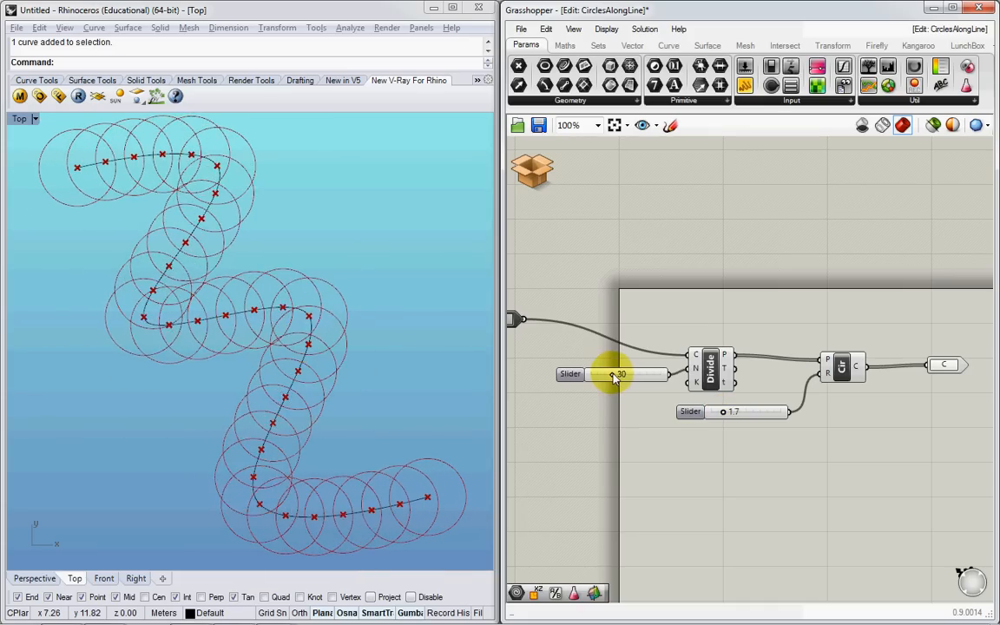
drag(623, 374, 607, 374)
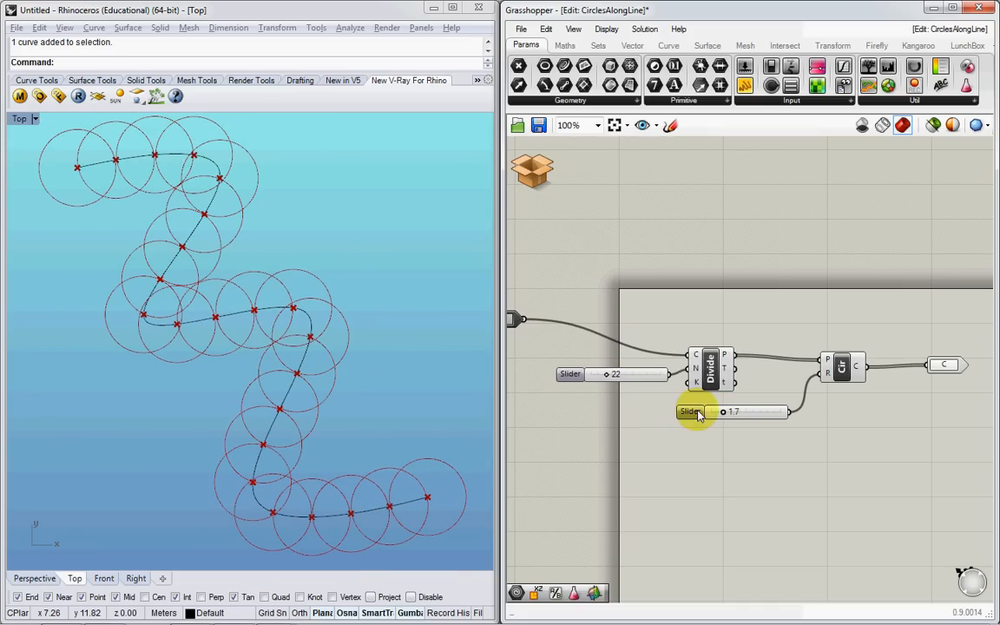
drag(700, 412, 741, 411)
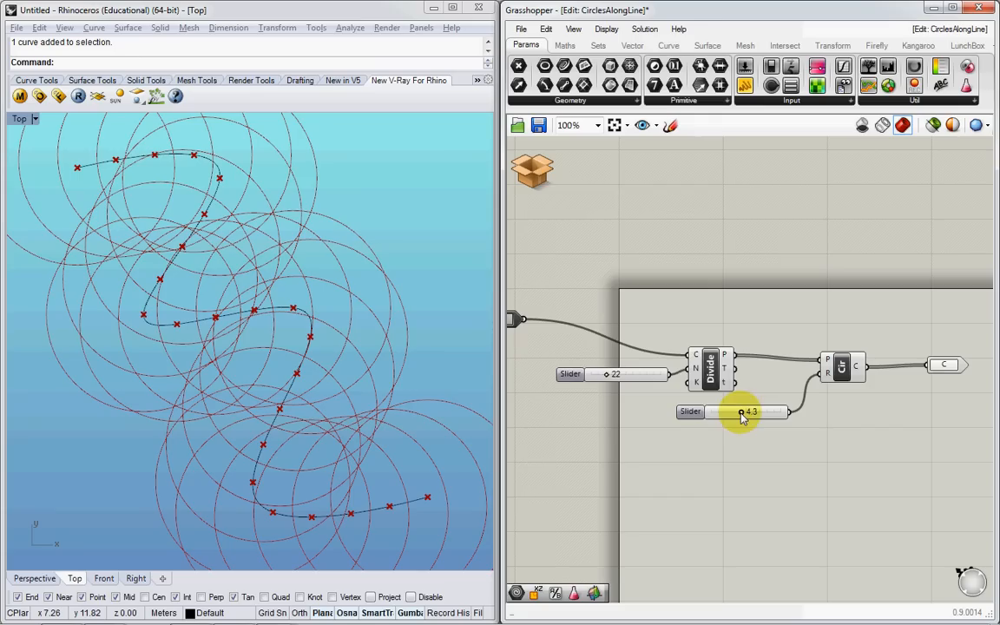
click(531, 169)
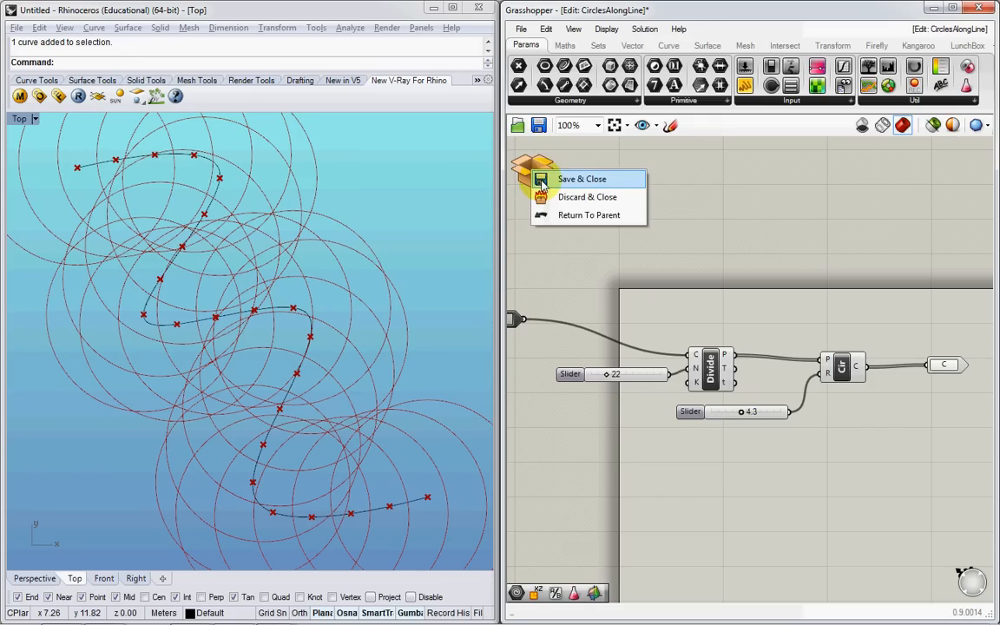
click(580, 179)
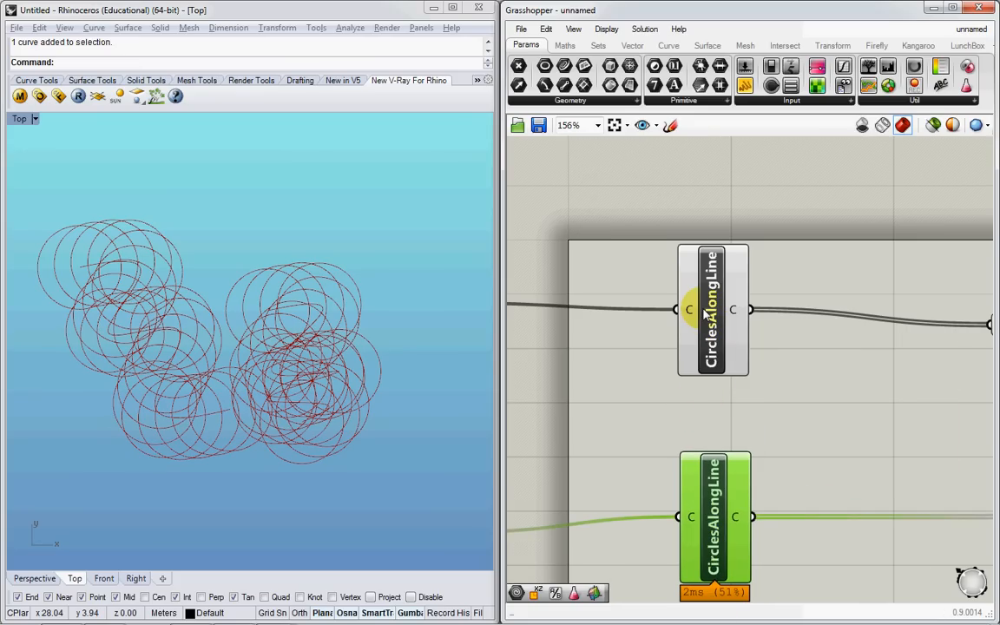
mouse_move(704, 314)
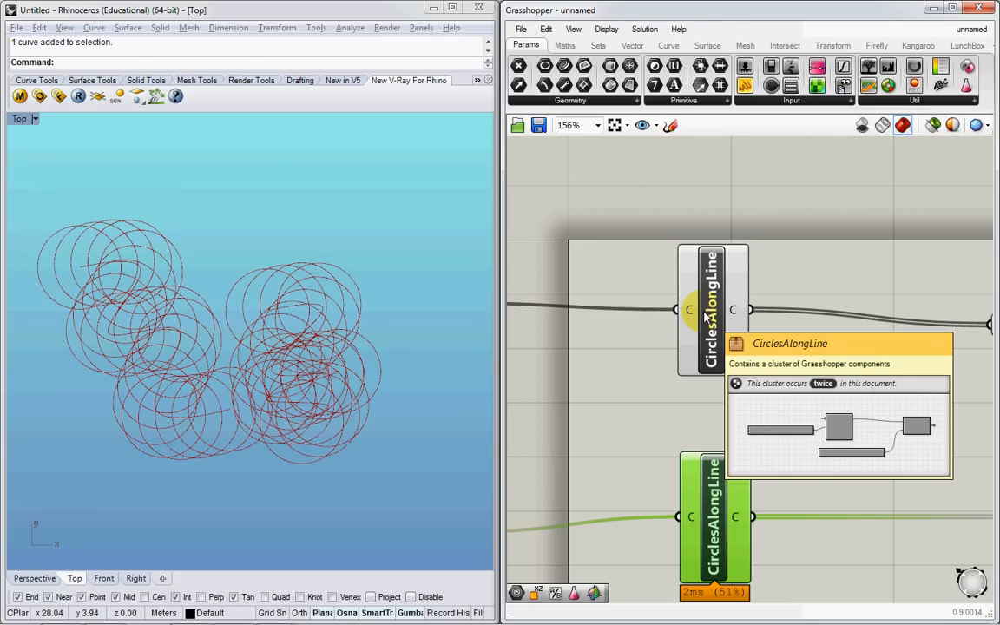
Raise the CirclesAlongLine cluster to 62 divisions with radius 2.0, then save and close it
double_click(712, 309)
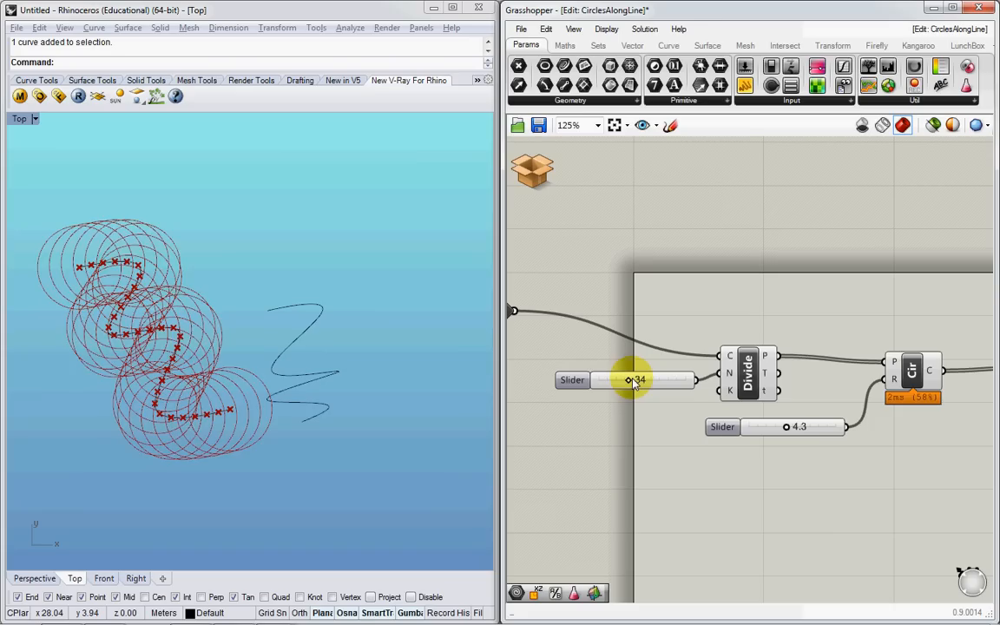
drag(629, 379, 651, 379)
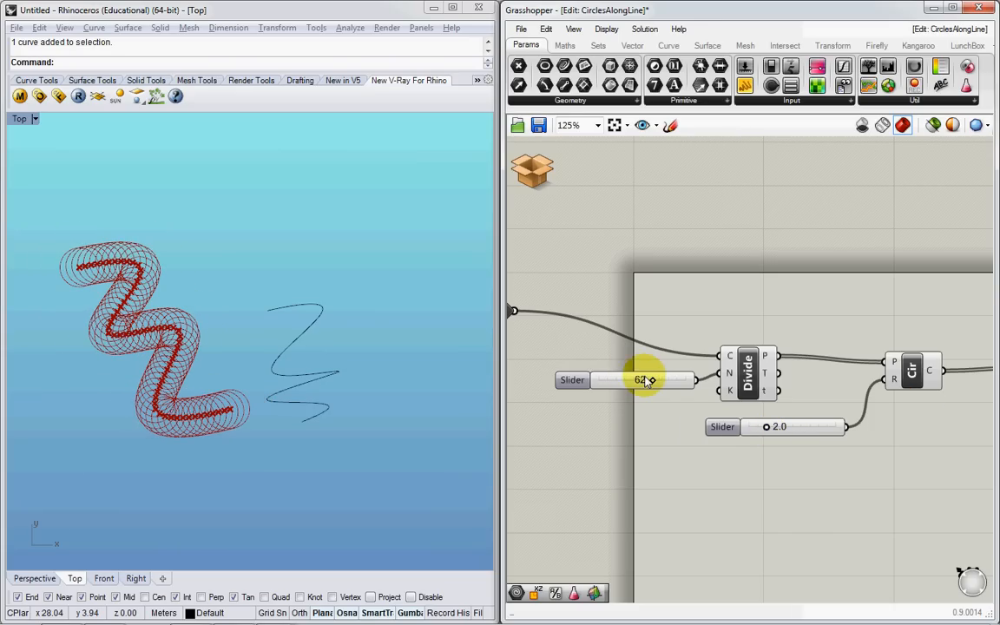
click(531, 170)
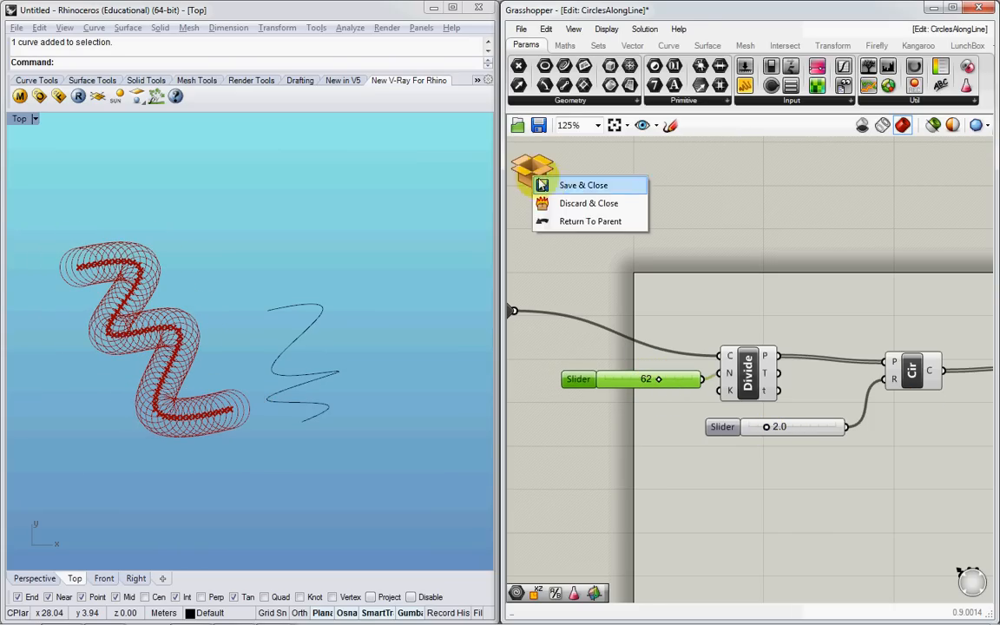
click(583, 185)
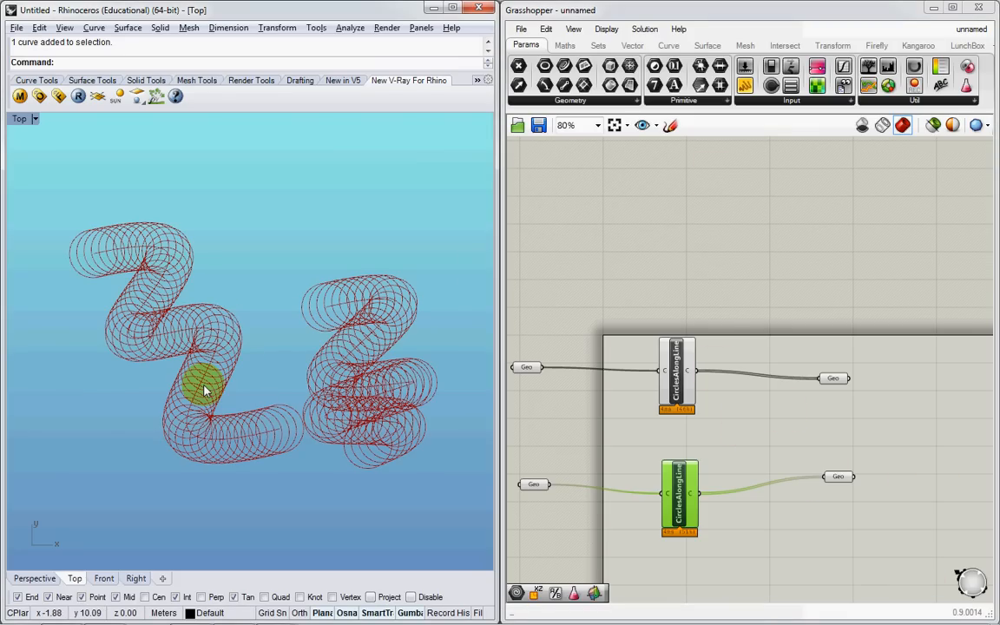
mouse_move(675, 369)
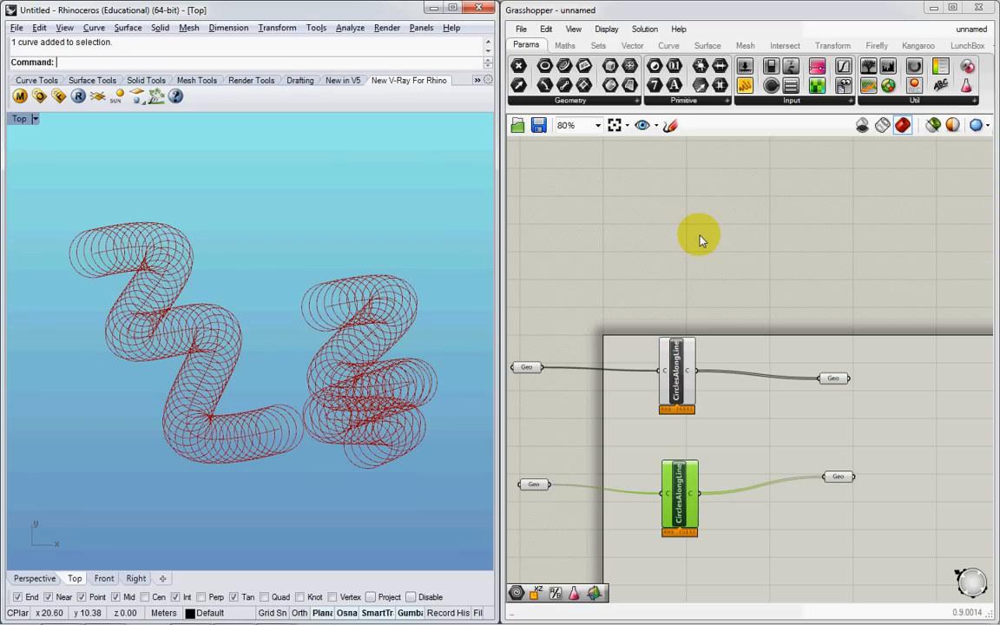
click(675, 370)
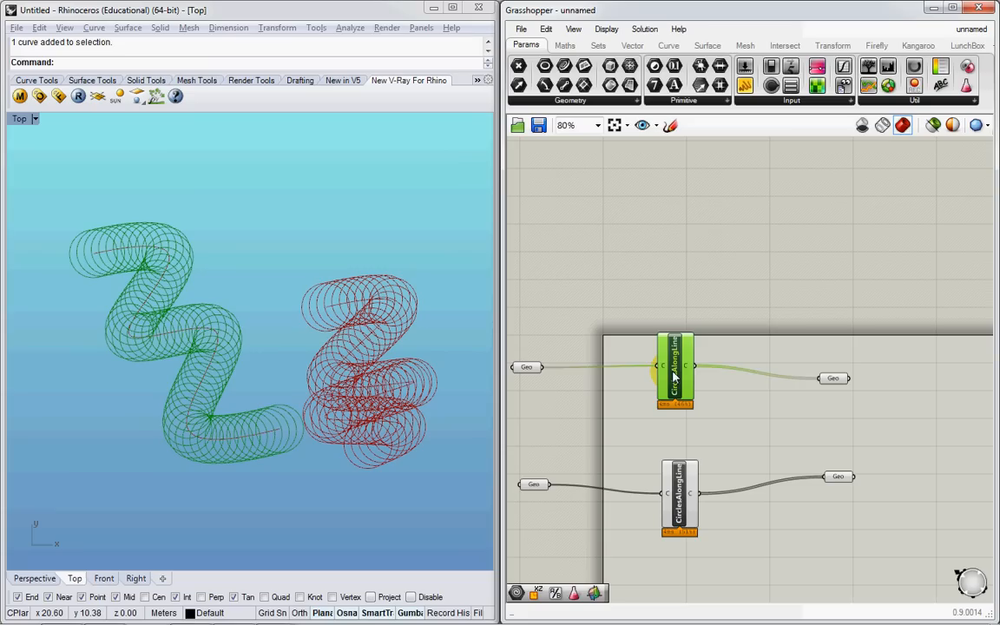